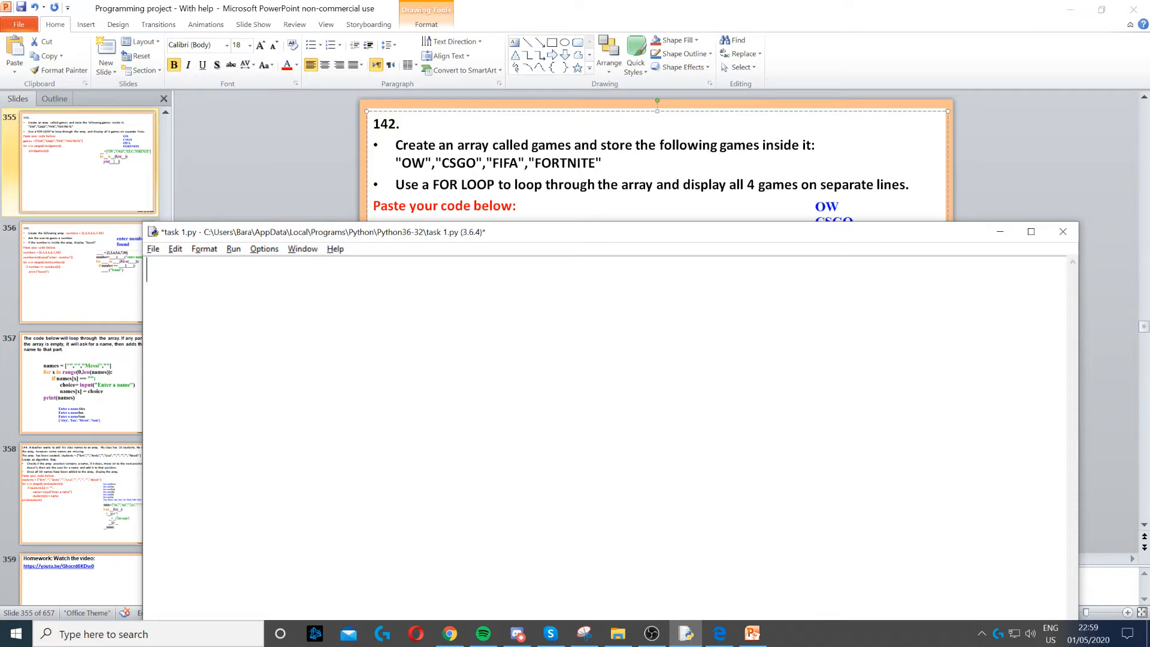
# - Write games = ["OW","CSGO","FIFA","FORTNITE"] as the script's first line
pyautogui.write('games = ["OW","CSGO","FIFA","FORTNITE"]')
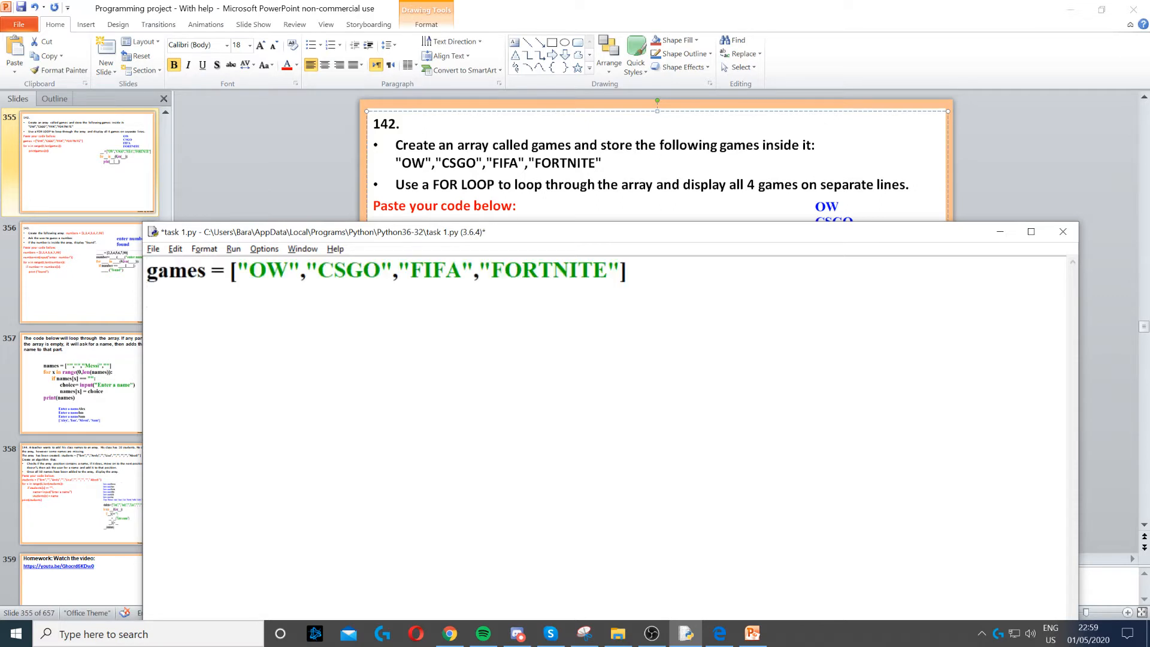
pyautogui.doubleClick(176, 270)
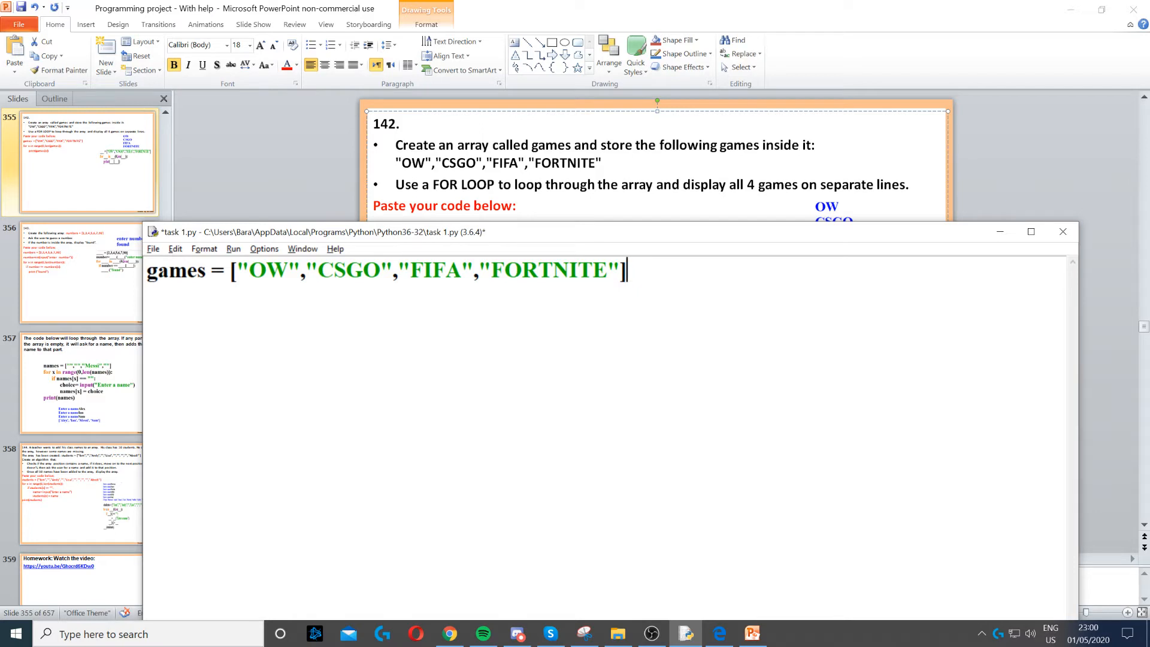
# - Add the loop header for x in range(0,len(games)): on the second line
pyautogui.write('for x in range(0,len(games)):')
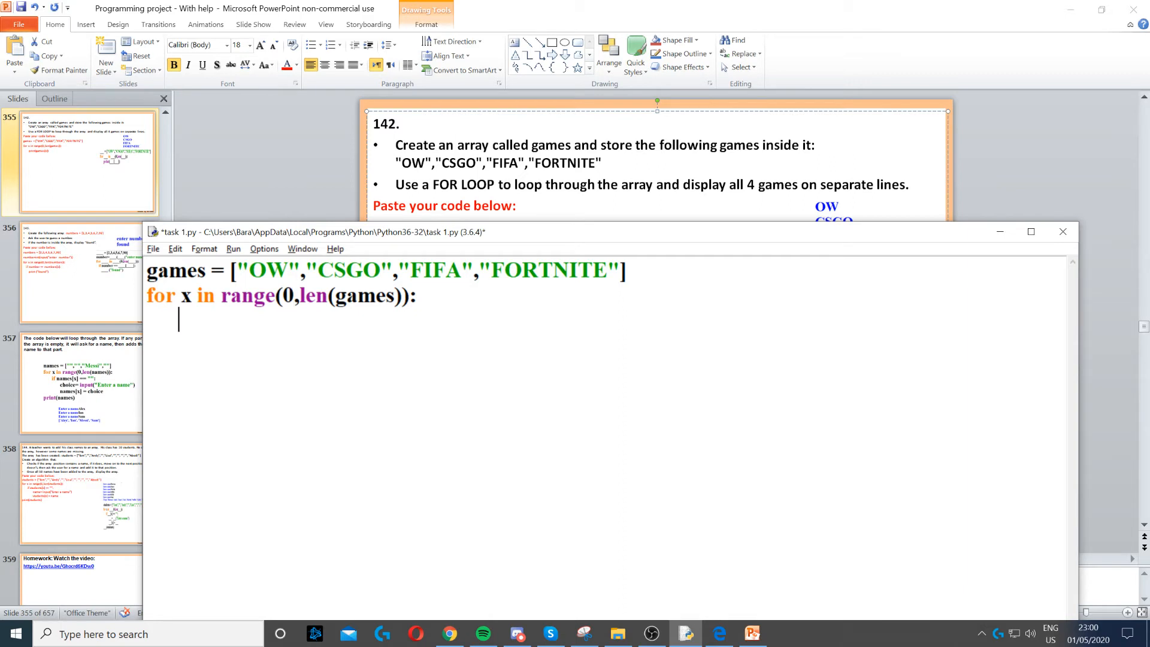
# - Write print(games[x]) as the indented loop body
pyautogui.write('print(games[x])')
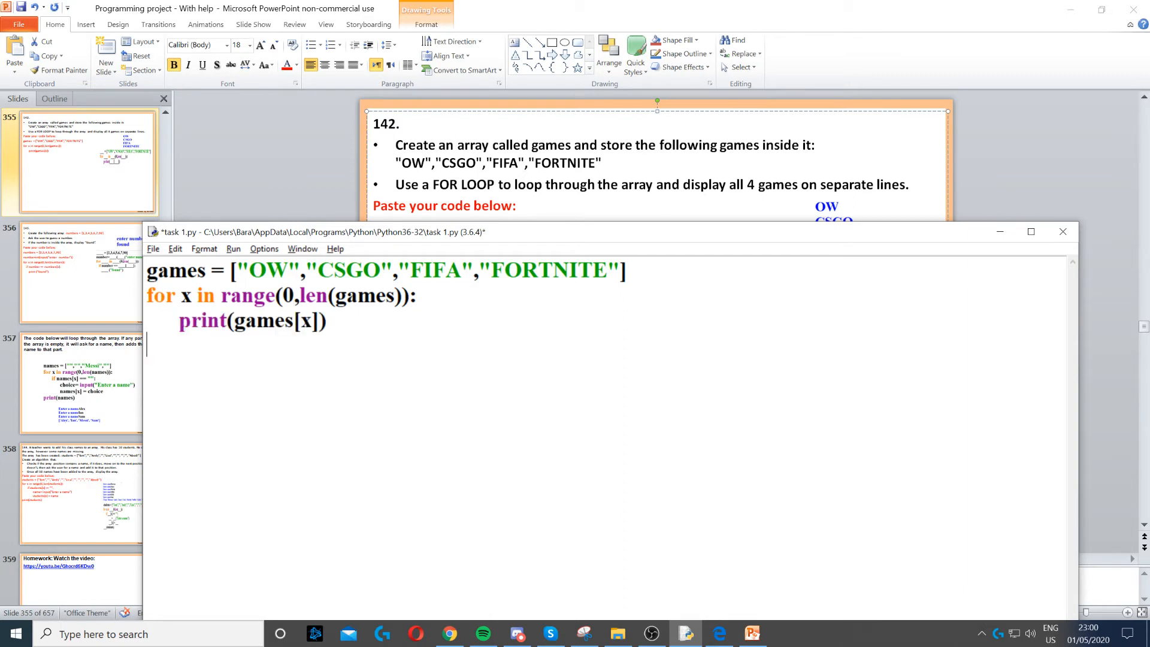
pyautogui.doubleClick(203, 321)
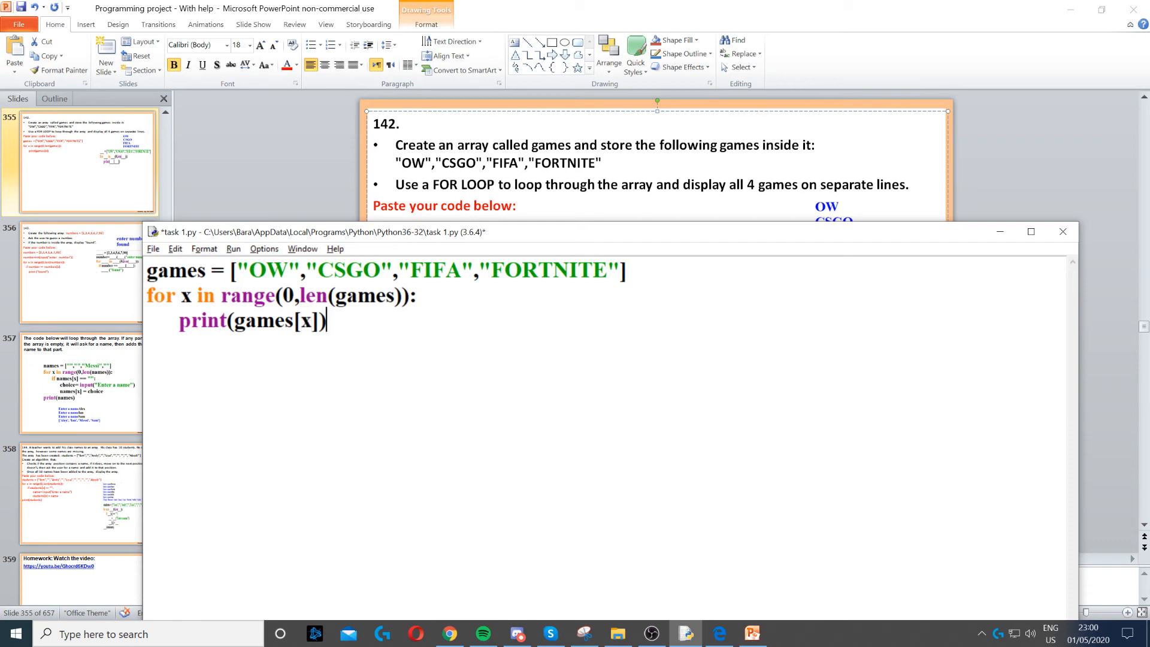
# - Save task 1.py, run it with F5, and bring the recording window forward
pyautogui.press('ctrl+s')
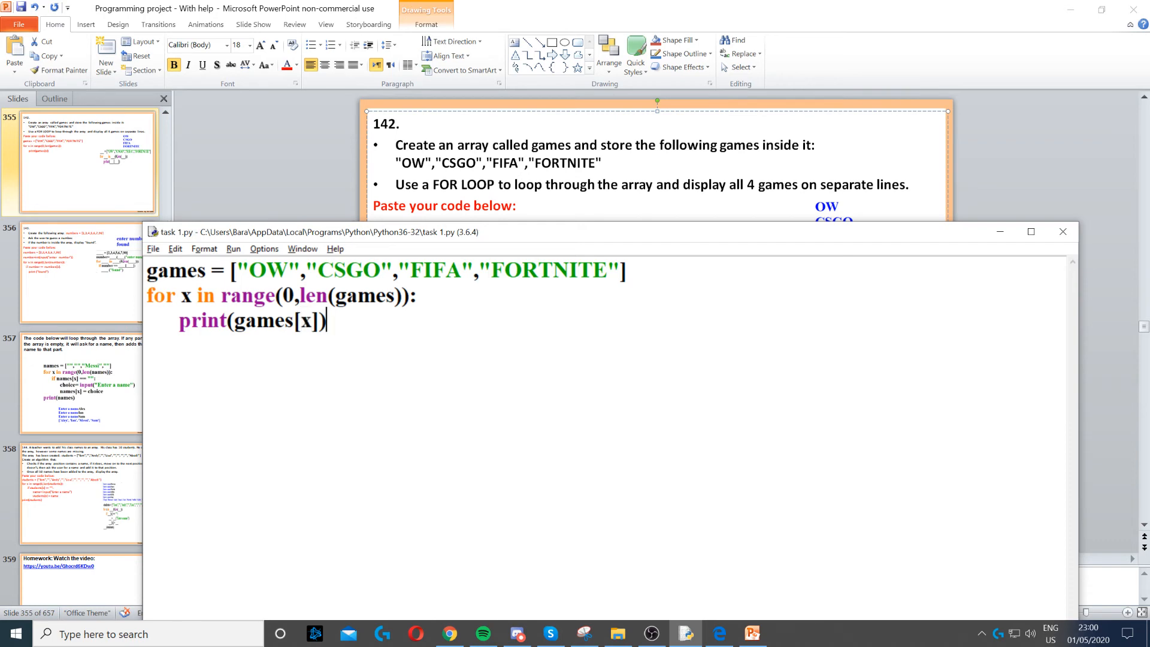
pyautogui.press('F5')
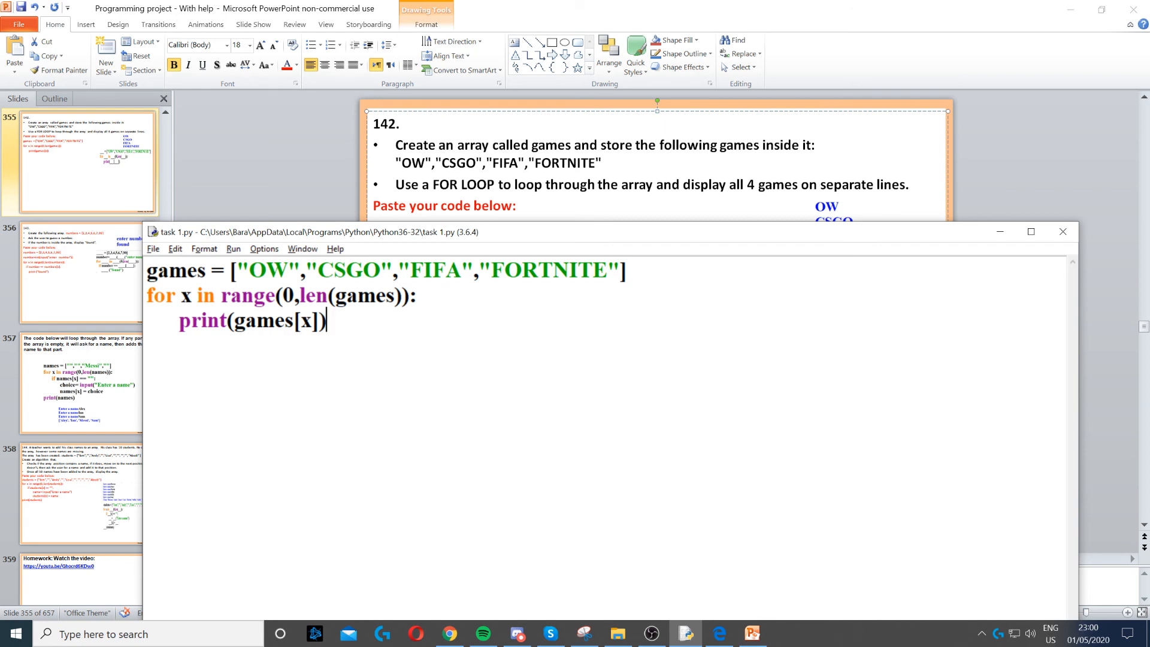
pyautogui.click(649, 633)
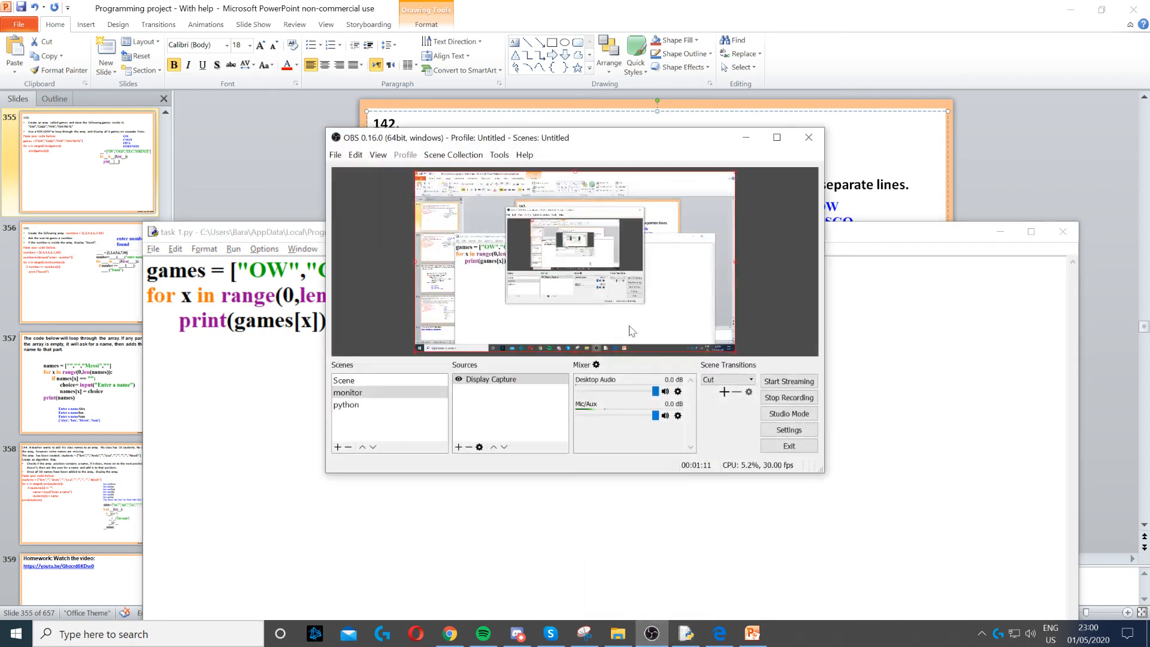